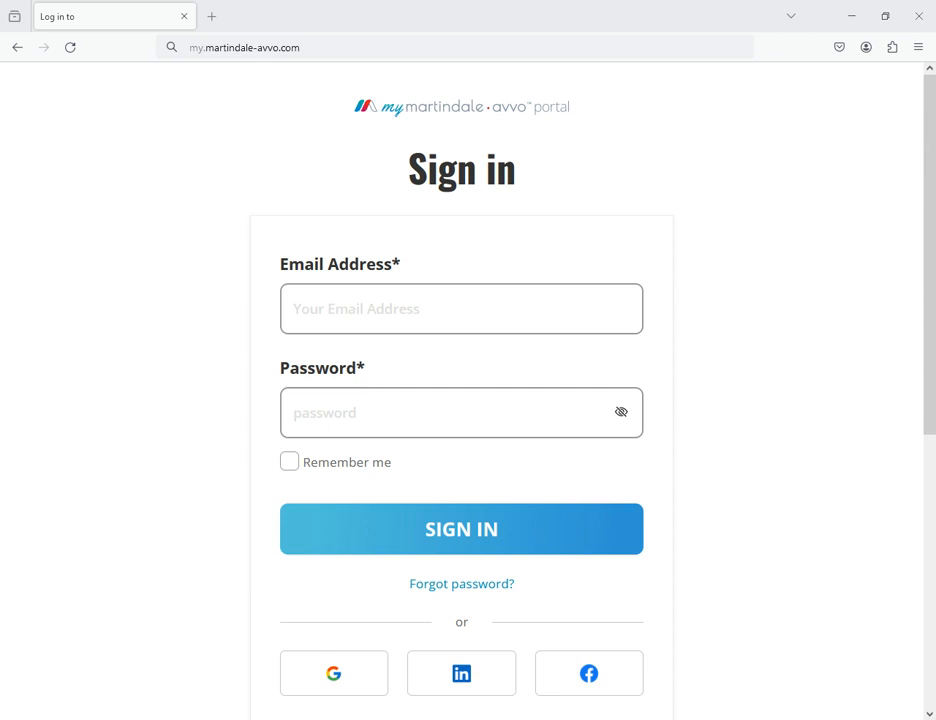
{"action": "mouse_move", "coordinate": [460, 584]}
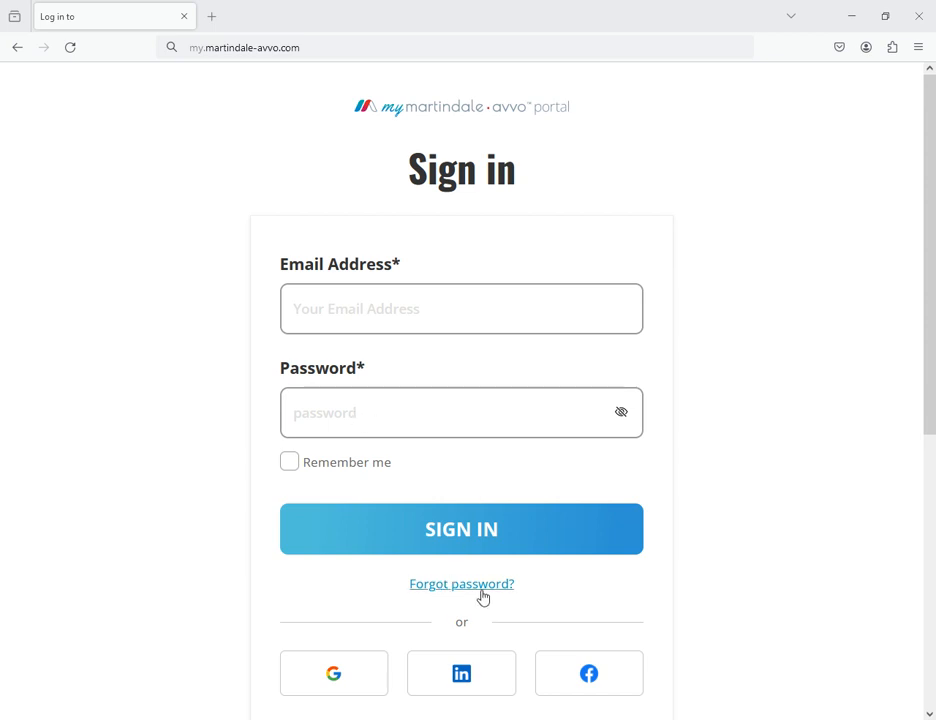
{"action": "mouse_move", "coordinate": [460, 584]}
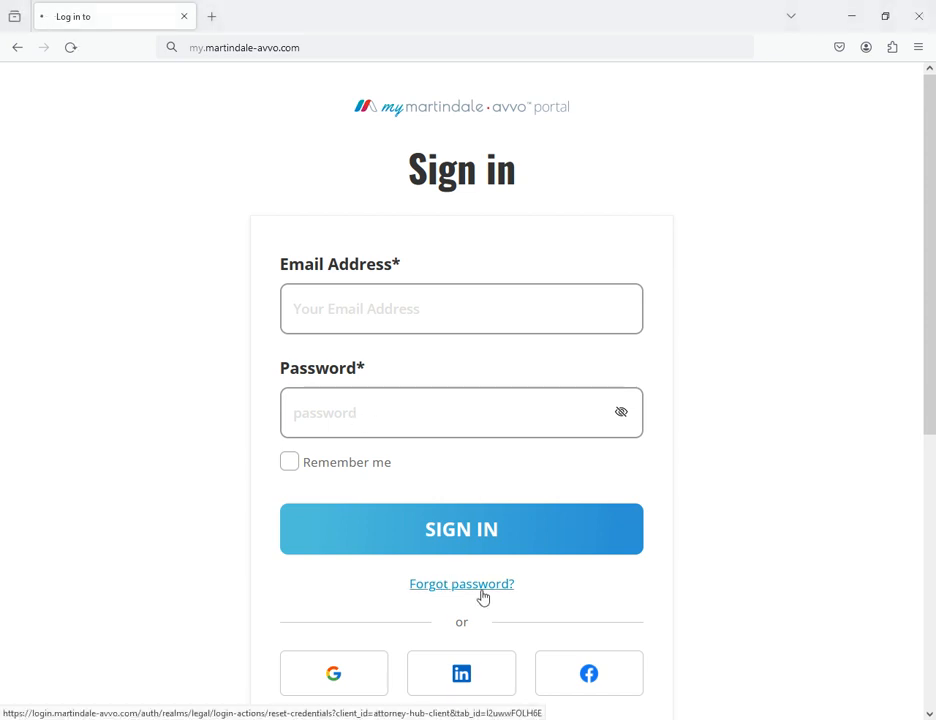
Go to the Reset Password page via the 'Forgot password?' link
{"action": "left_click", "coordinate": [460, 584]}
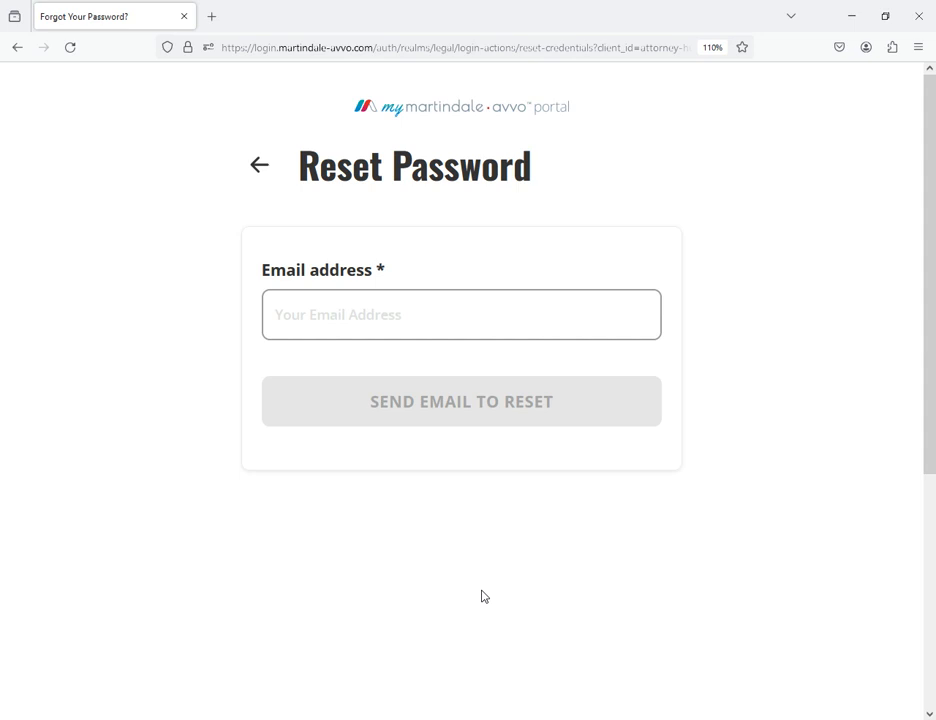
{"action": "mouse_move", "coordinate": [260, 180]}
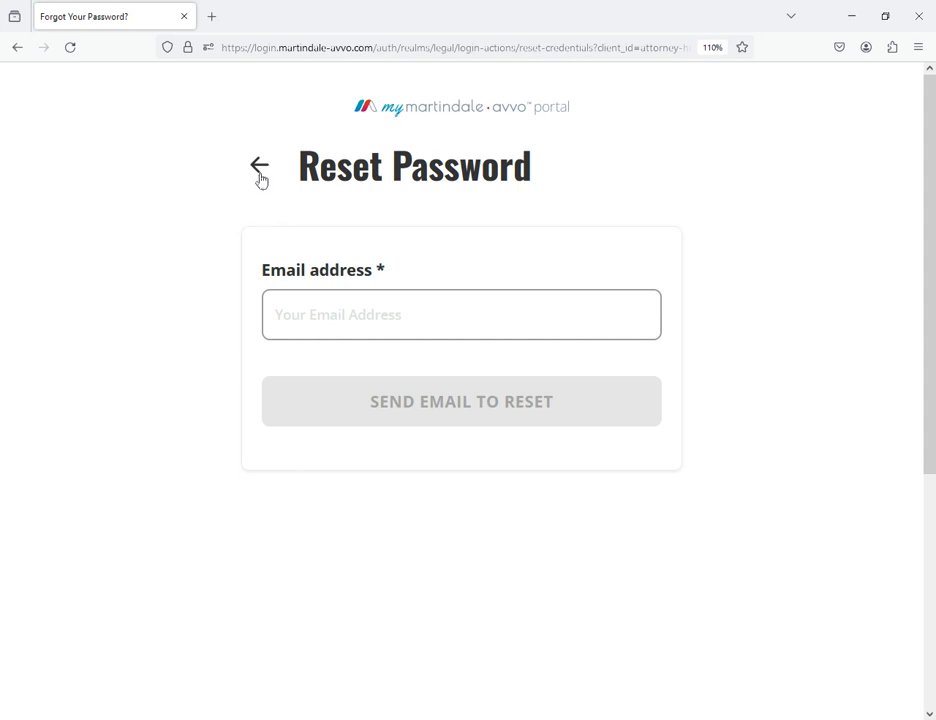
Return from Reset Password to Sign in and sign in to reach the Attorney Dashboard
{"action": "left_click", "coordinate": [260, 168]}
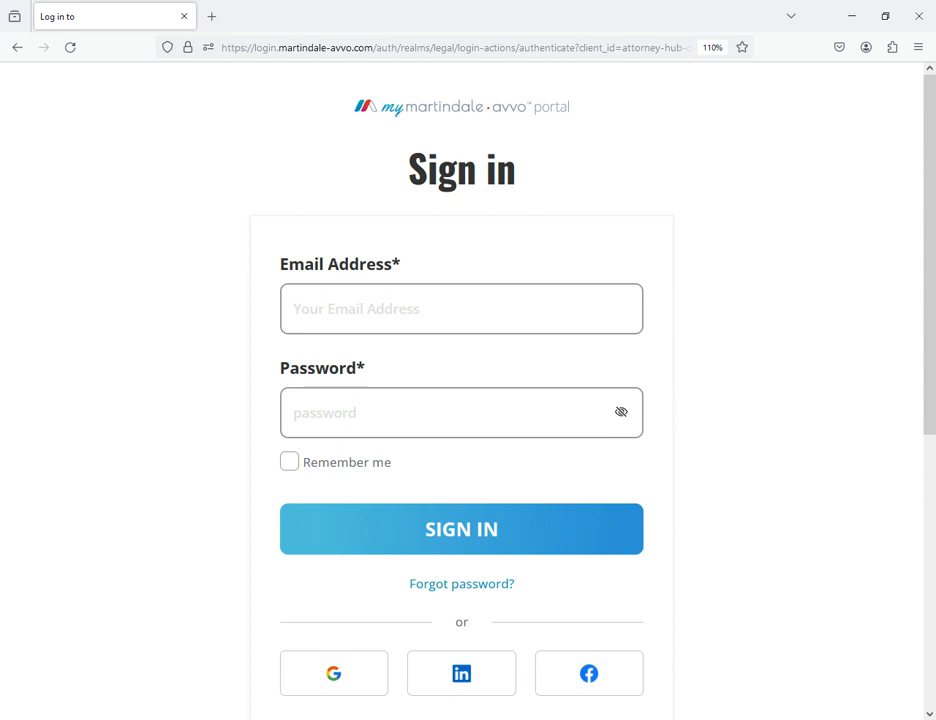
{"action": "left_click", "coordinate": [460, 528]}
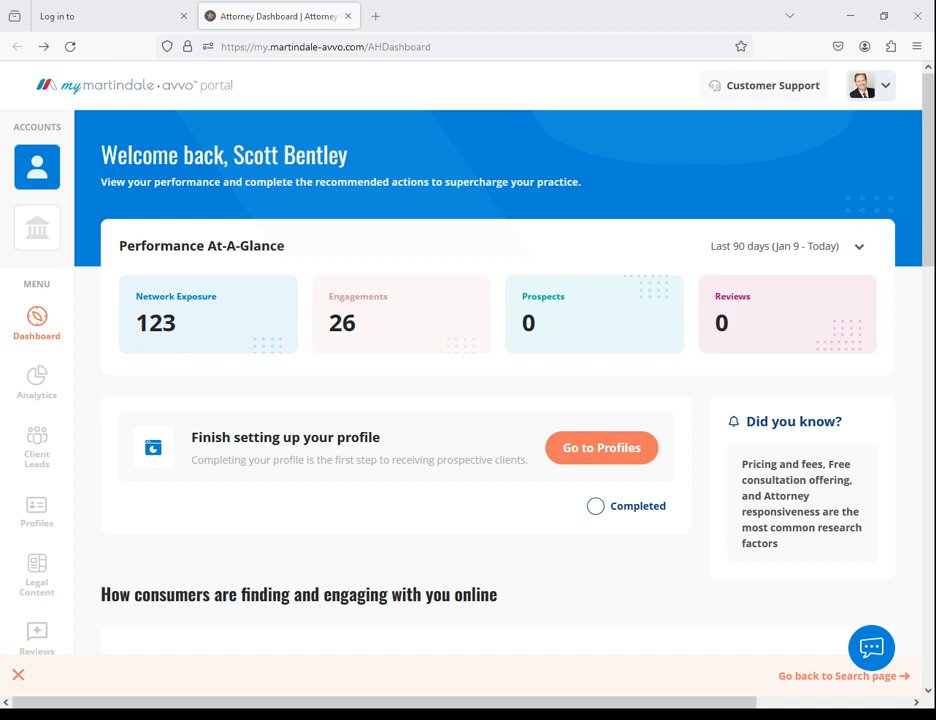
{"action": "mouse_move", "coordinate": [20, 604]}
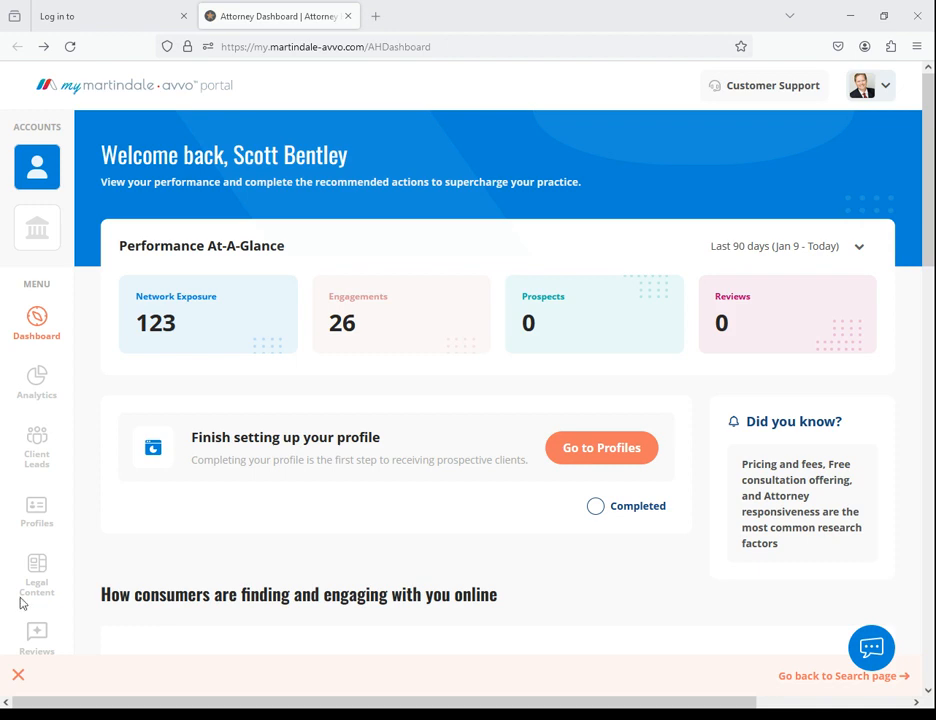
{"action": "mouse_move", "coordinate": [36, 512]}
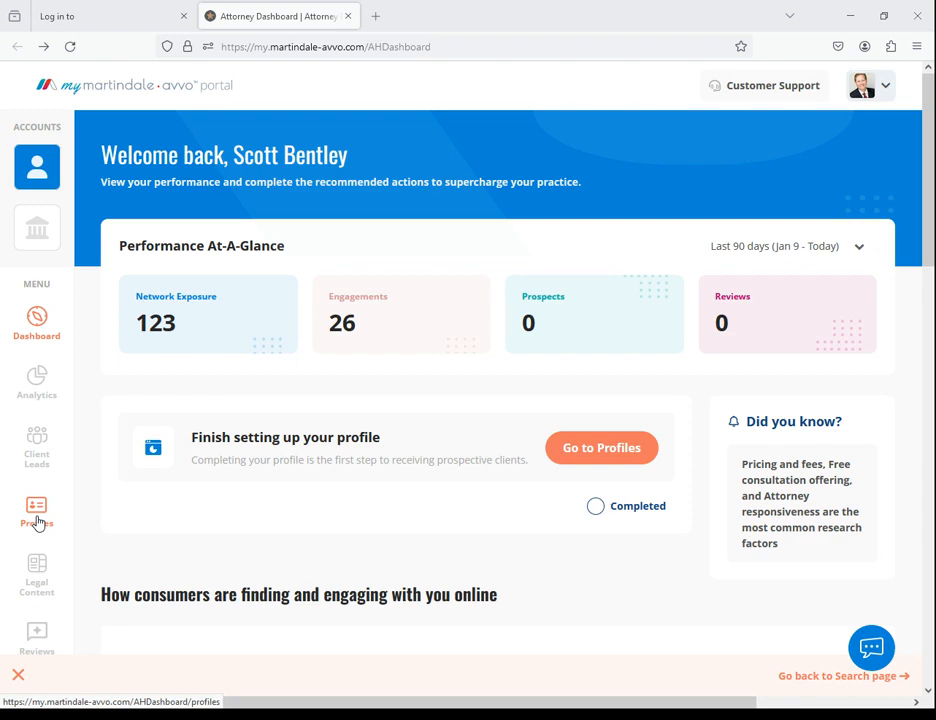
Show Profile Management with the Avvo and Lawyers.com/Martindale profile cards
{"action": "left_click", "coordinate": [36, 510]}
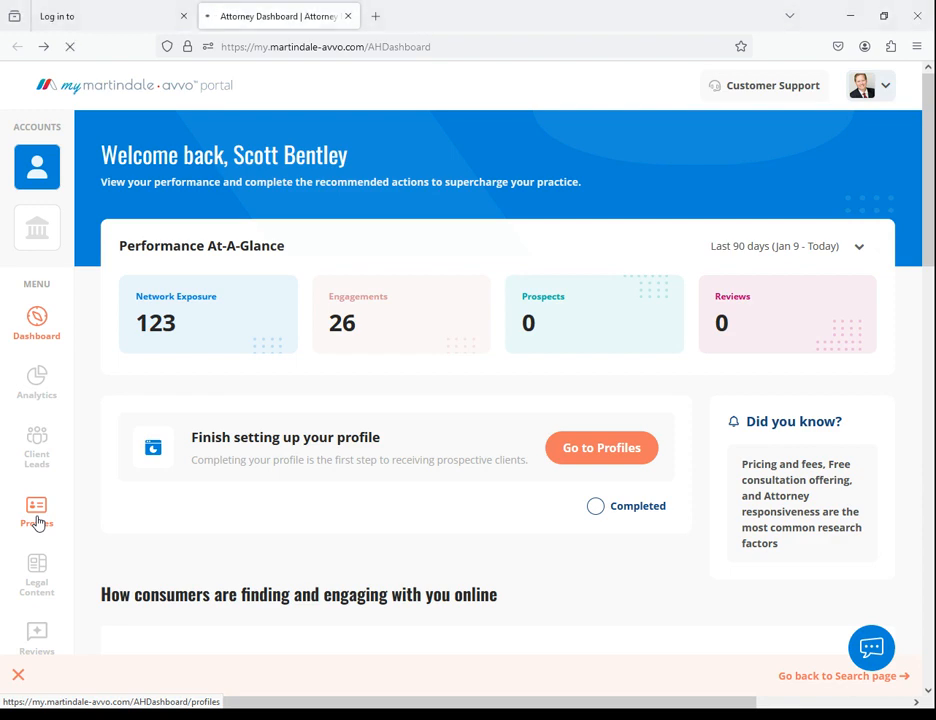
{"action": "left_click", "coordinate": [36, 510]}
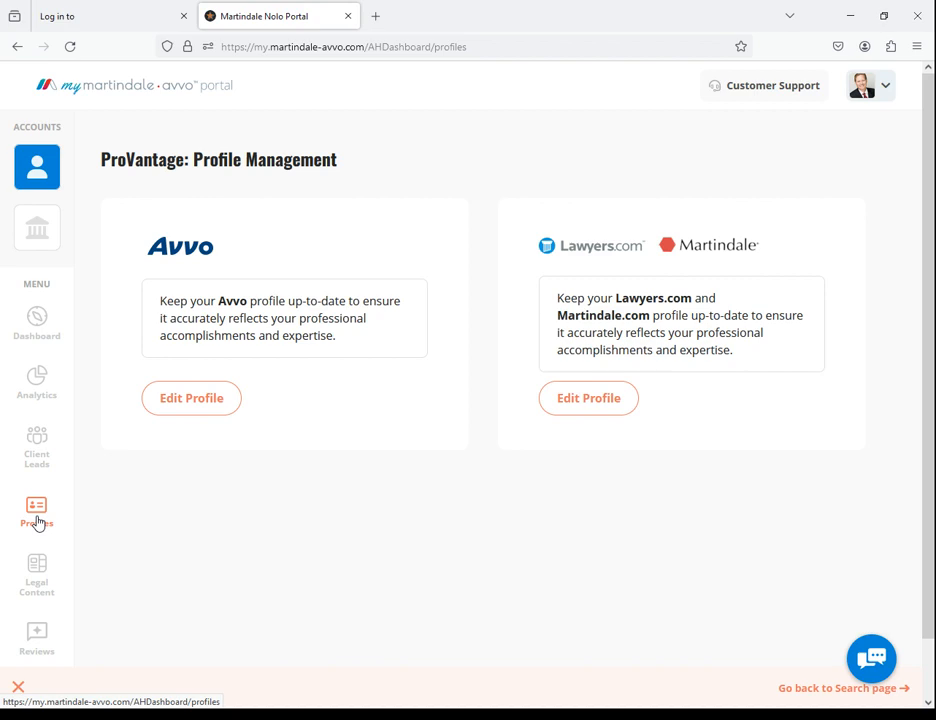
{"action": "mouse_move", "coordinate": [212, 456]}
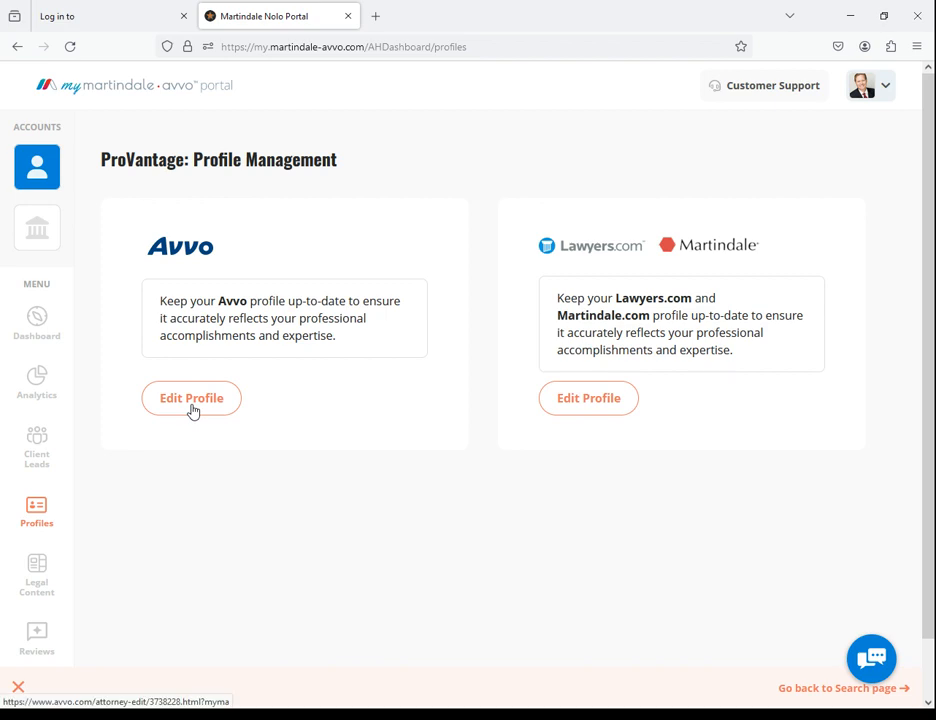
{"action": "mouse_move", "coordinate": [464, 420]}
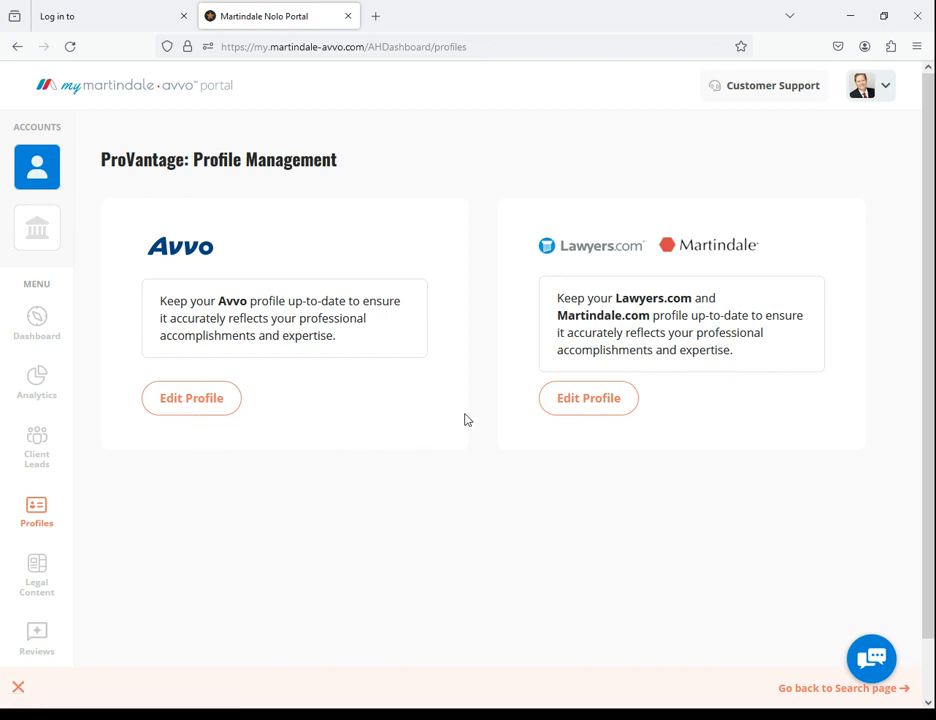
{"action": "mouse_move", "coordinate": [588, 398]}
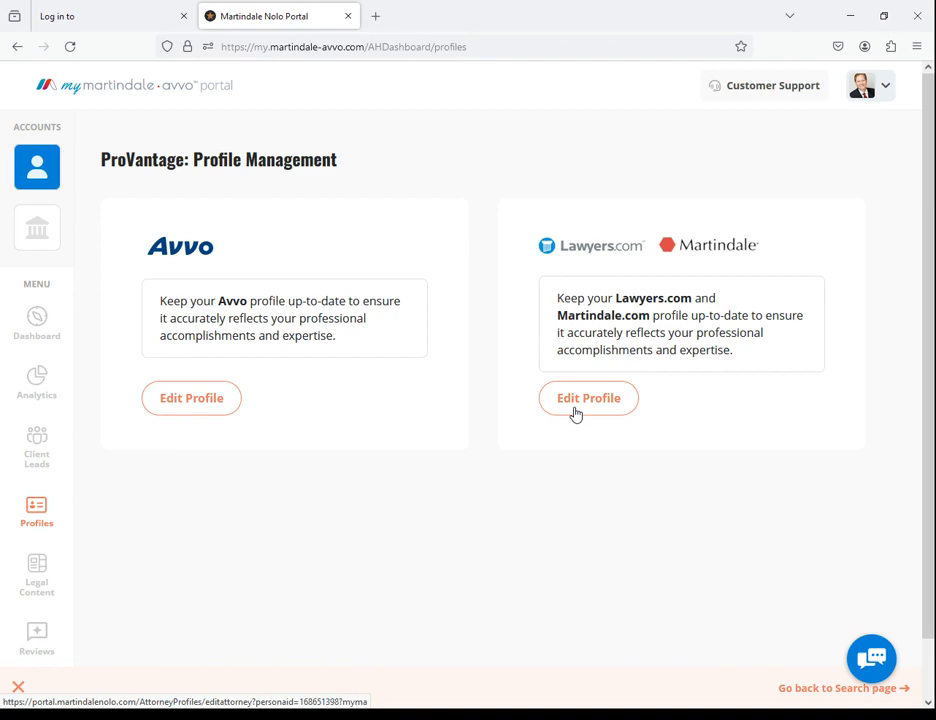